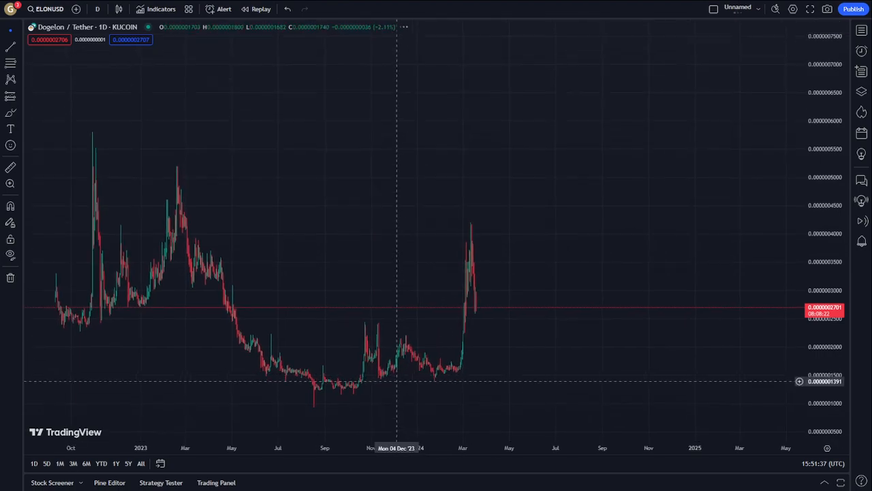
Draw the Fibonacci retracement from the 2023 low up to the chart high.
{"action": "left_click_drag", "start_coordinate": [348, 315], "coordinate": [603, 64]}
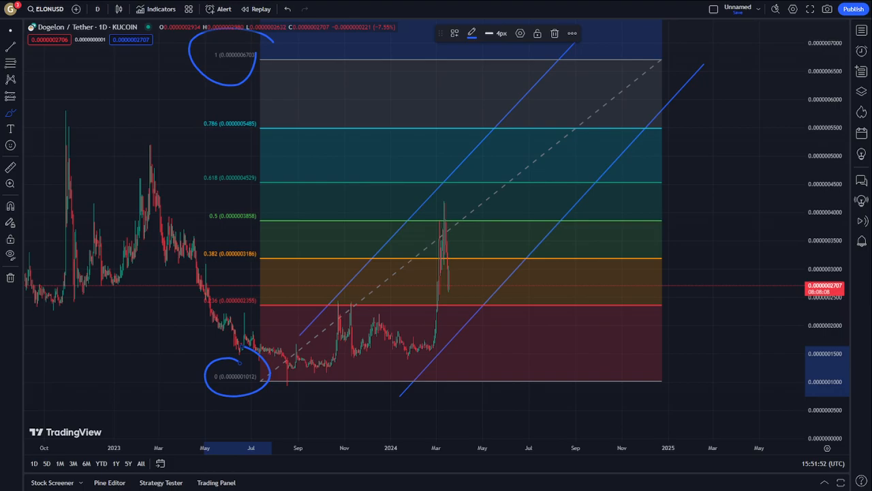
{"action": "mouse_move", "coordinate": [313, 186]}
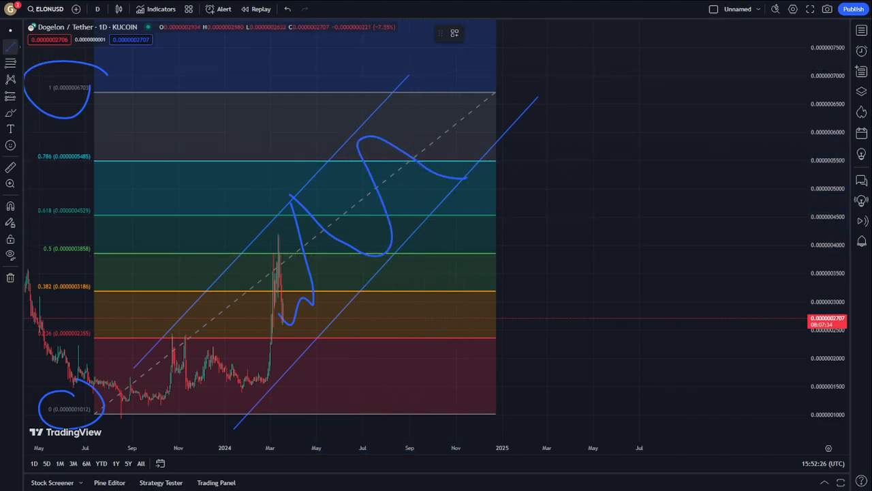
{"action": "mouse_move", "coordinate": [411, 134]}
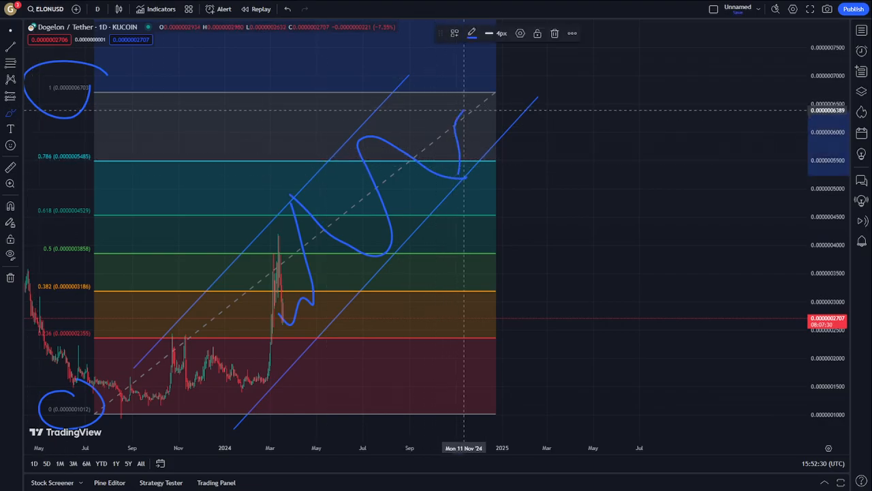
Draw the projected price declining from the peak down into 2025.
{"action": "left_click_drag", "start_coordinate": [463, 106], "coordinate": [665, 235]}
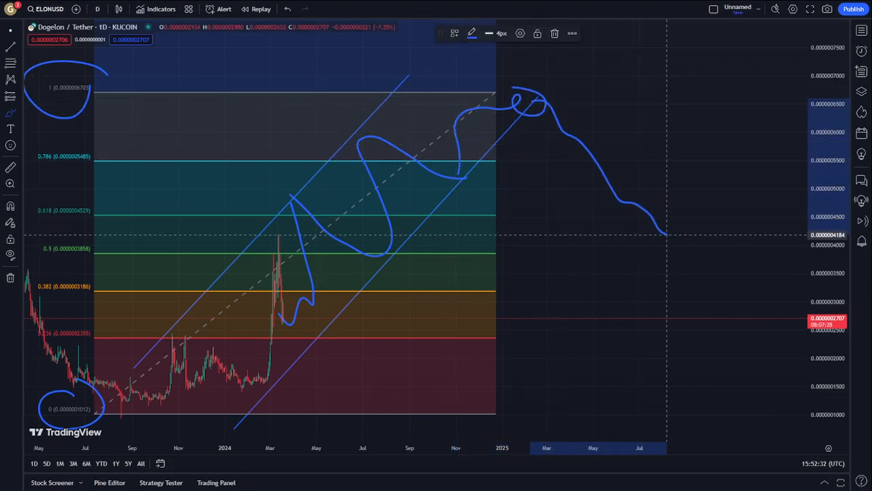